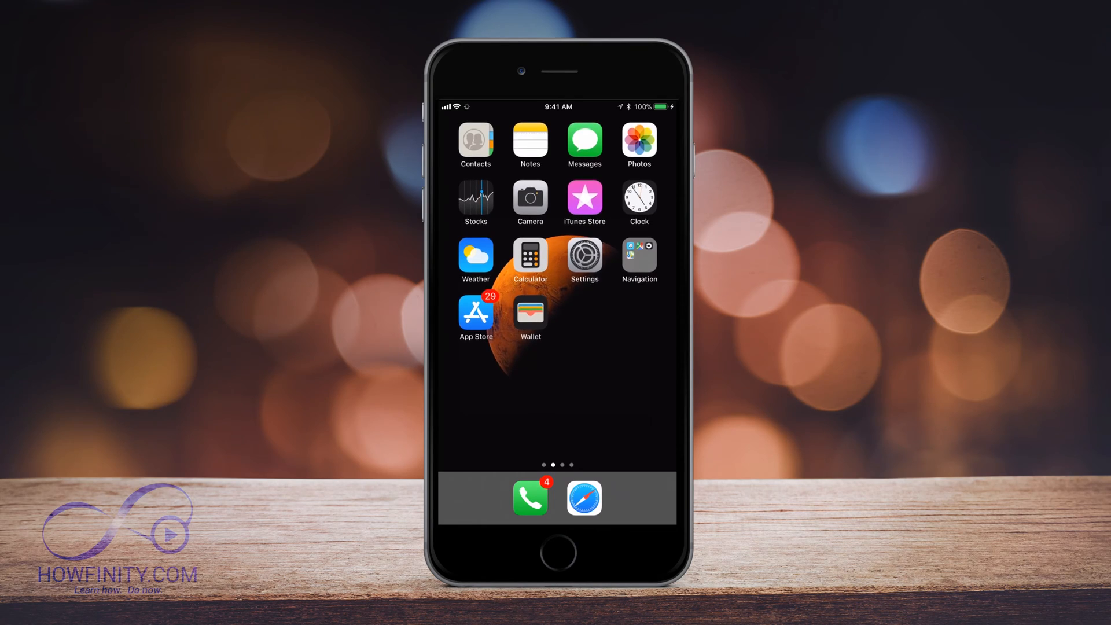
# Step: Launch the Settings app from the home screen and browse its main list
pyautogui.click(584, 257)
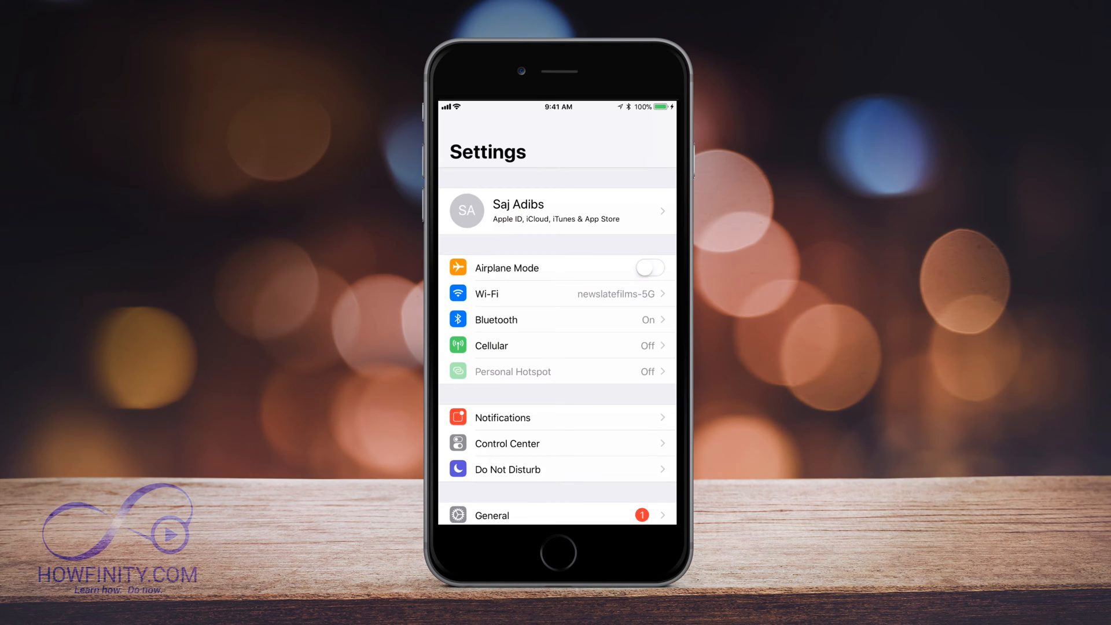
pyautogui.scroll(-3)
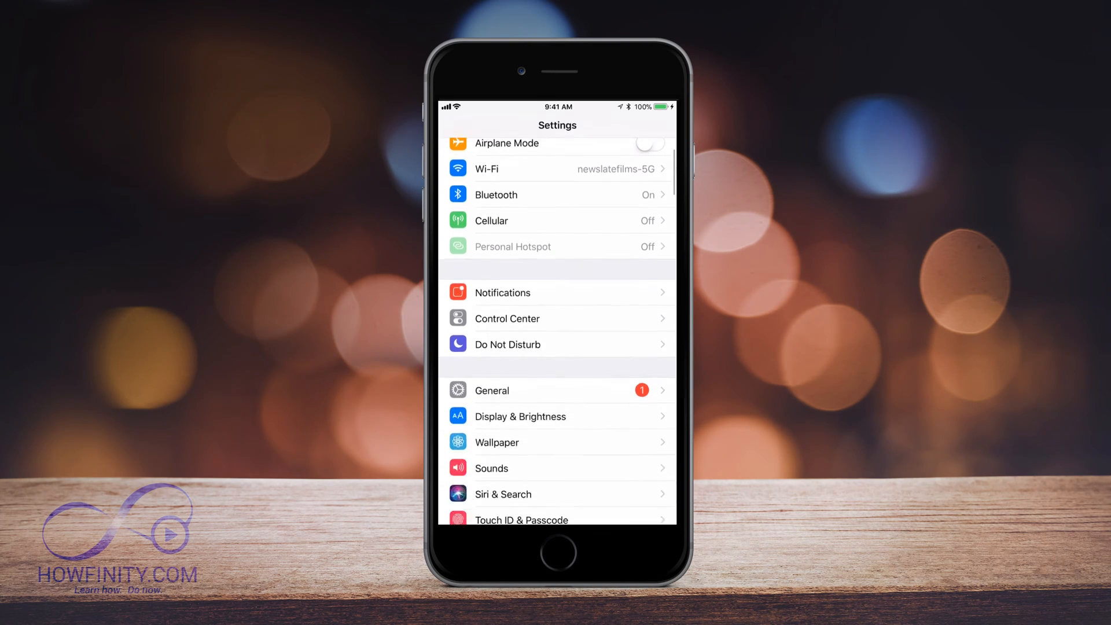
pyautogui.scroll(-3)
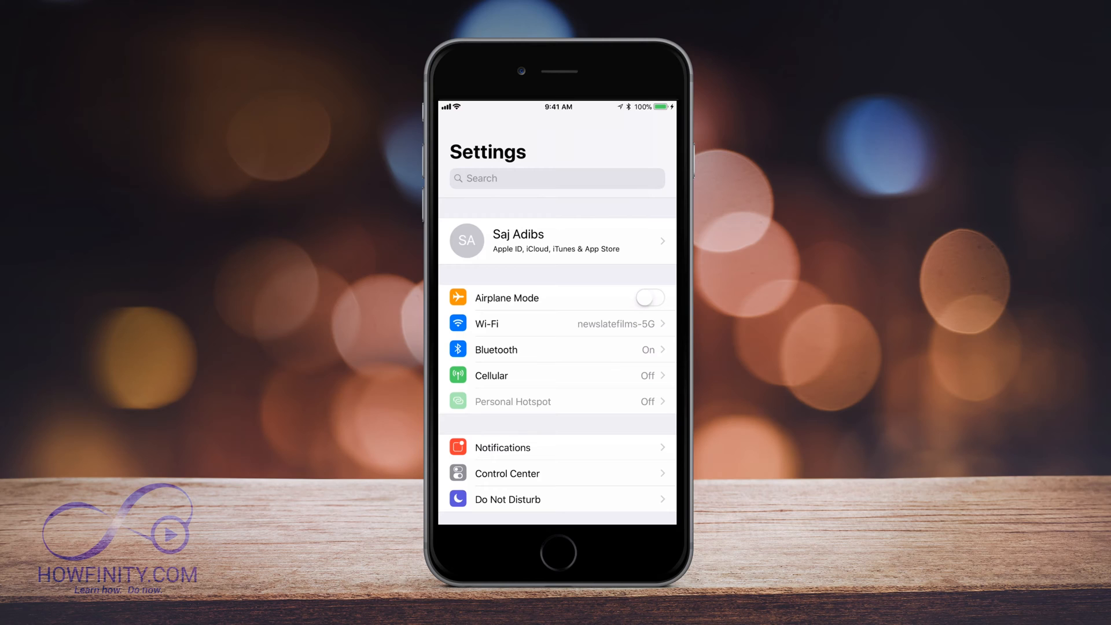
# Step: Go into the Apple ID account page and reach the iCloud settings
pyautogui.click(557, 240)
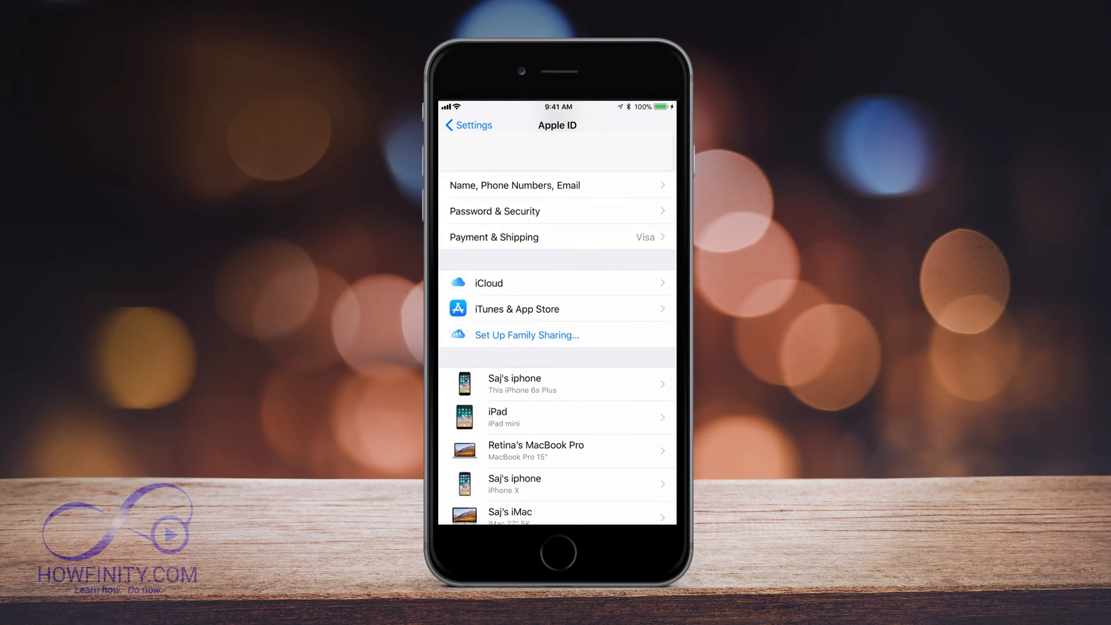
pyautogui.scroll(-3)
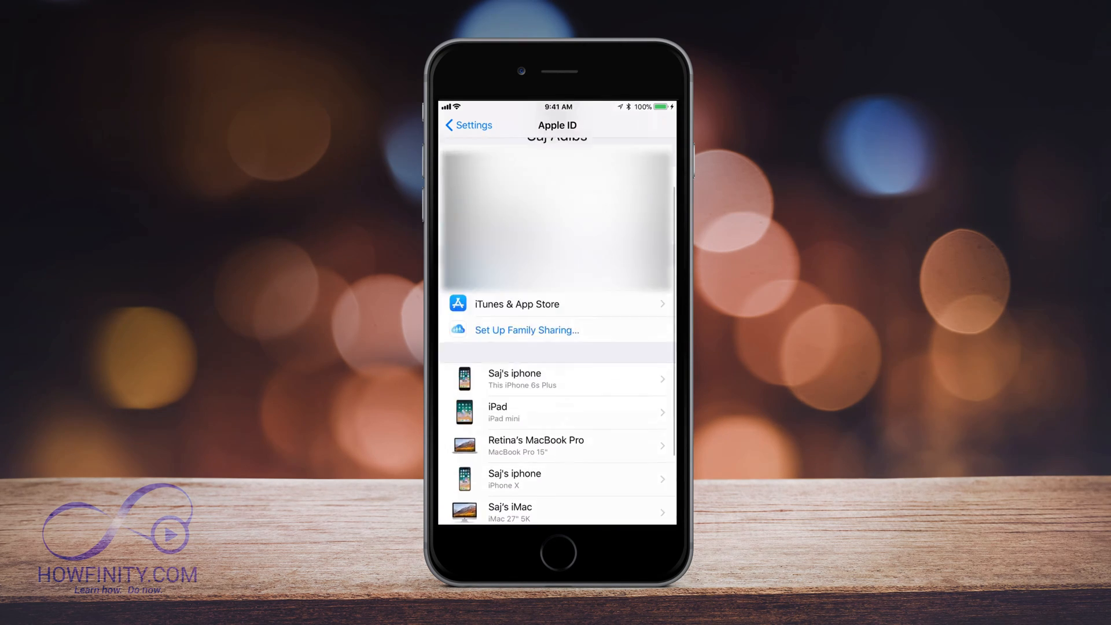
pyautogui.scroll(-3)
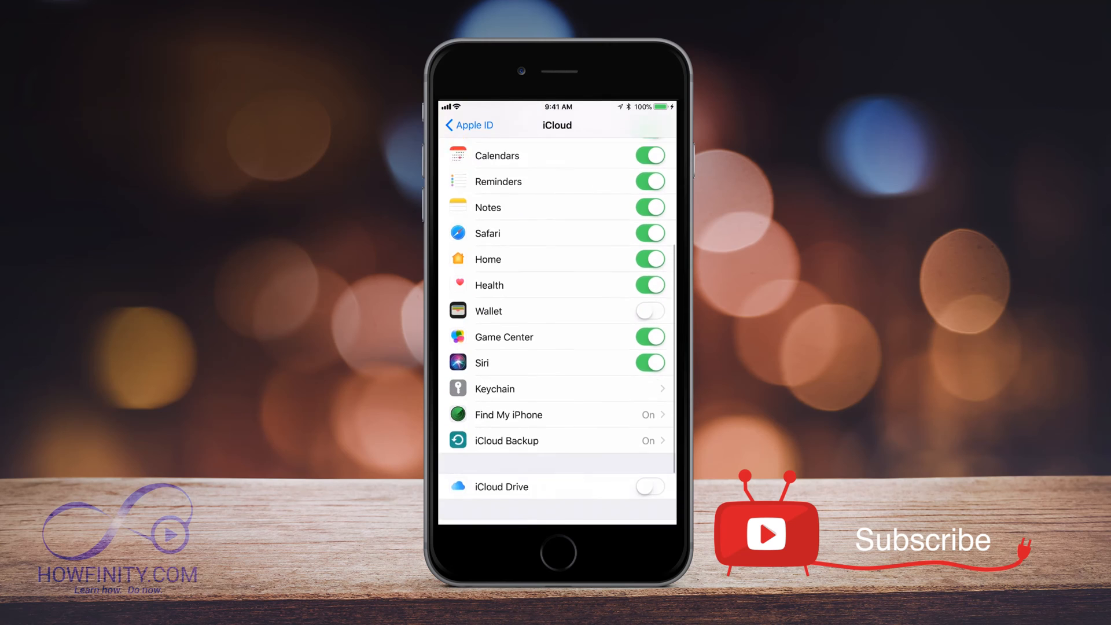
# Step: Scroll the iCloud list down to reach iCloud Backup
pyautogui.scroll(-3)
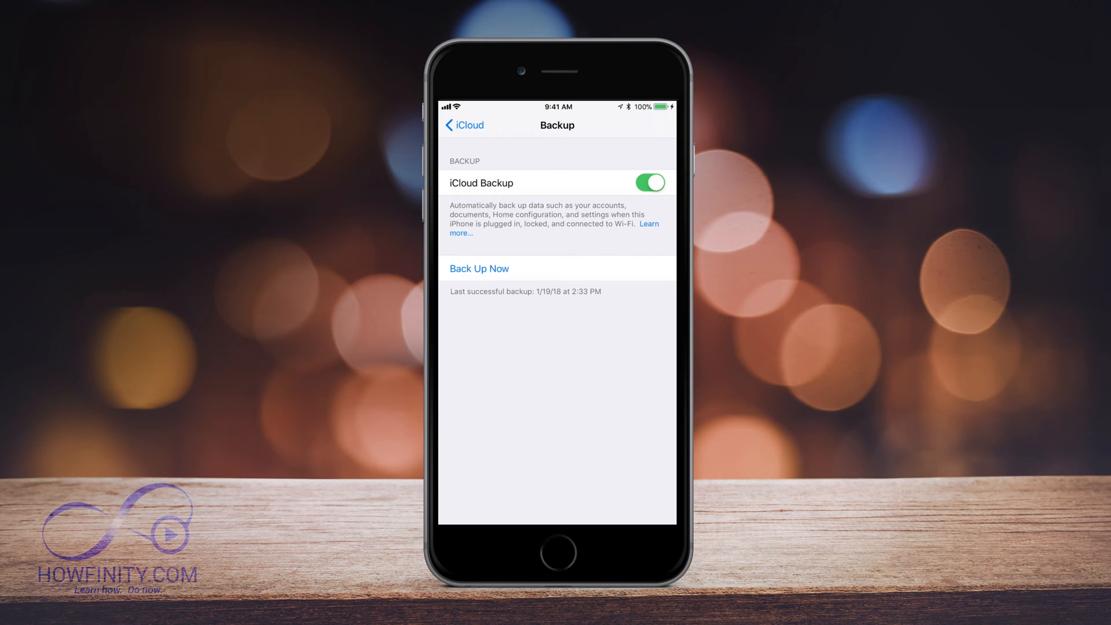
pyautogui.click(479, 269)
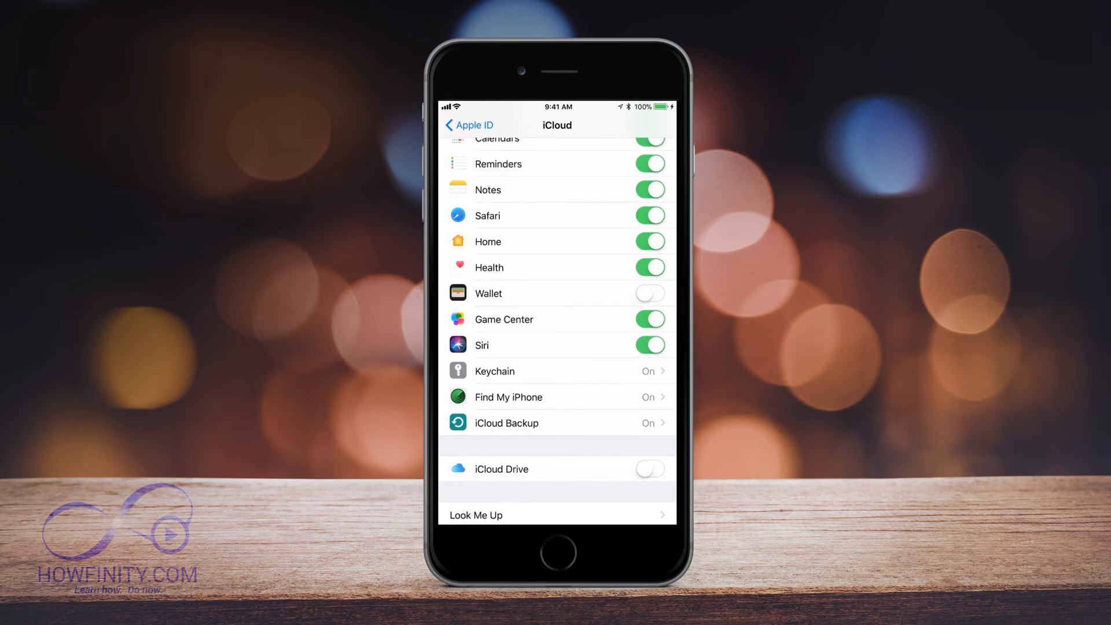
# Step: Scroll through the iCloud list to locate Find My iPhone
pyautogui.scroll(3)
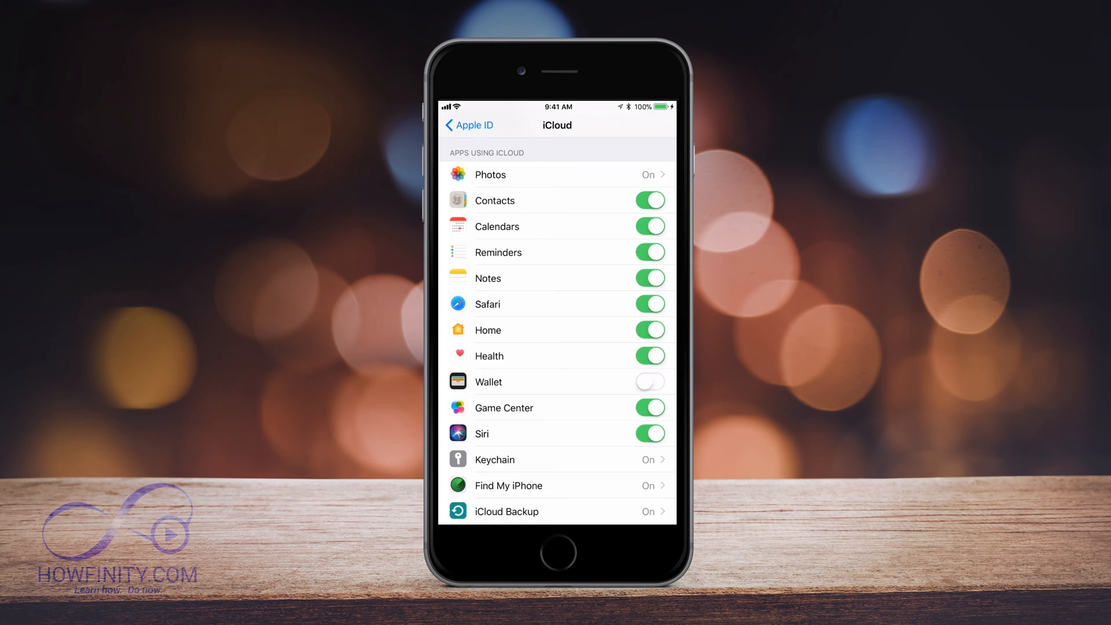
pyautogui.scroll(-3)
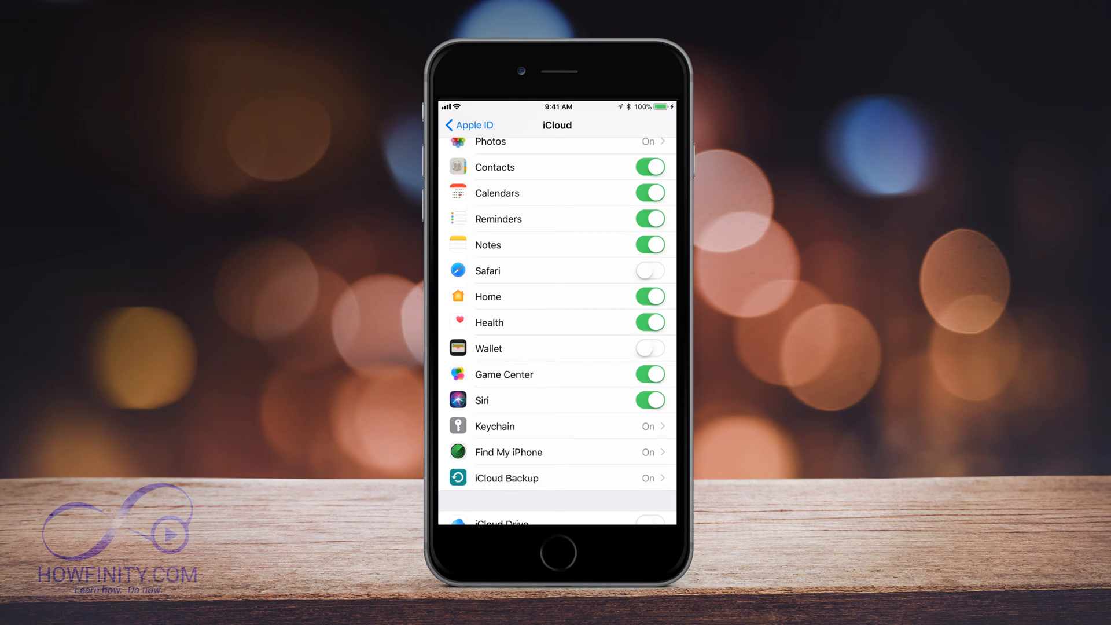
pyautogui.scroll(-3)
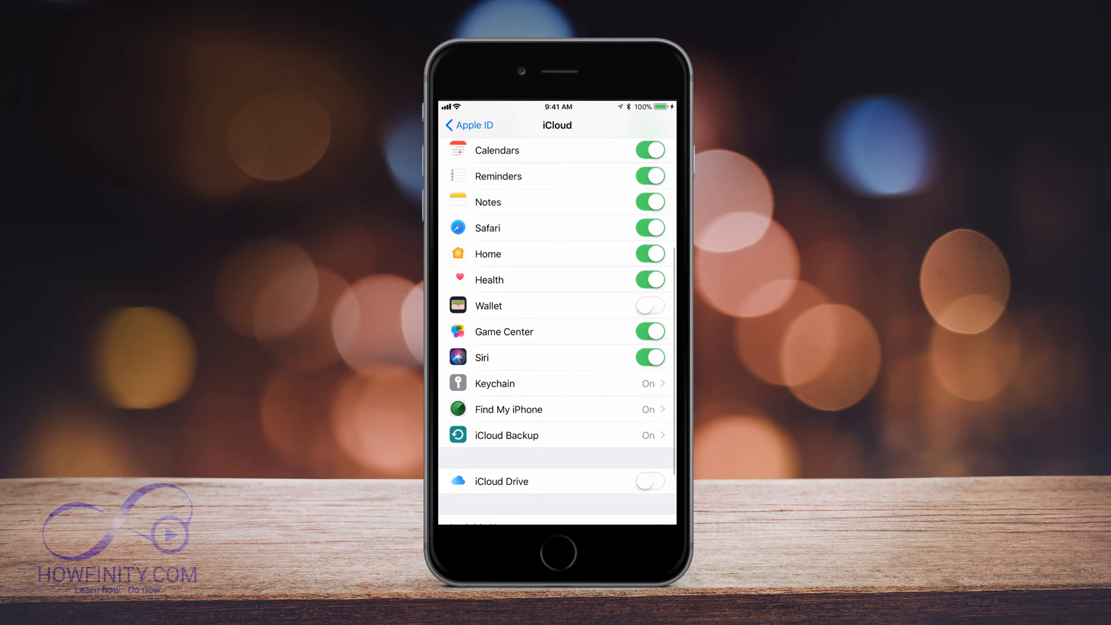
pyautogui.scroll(-3)
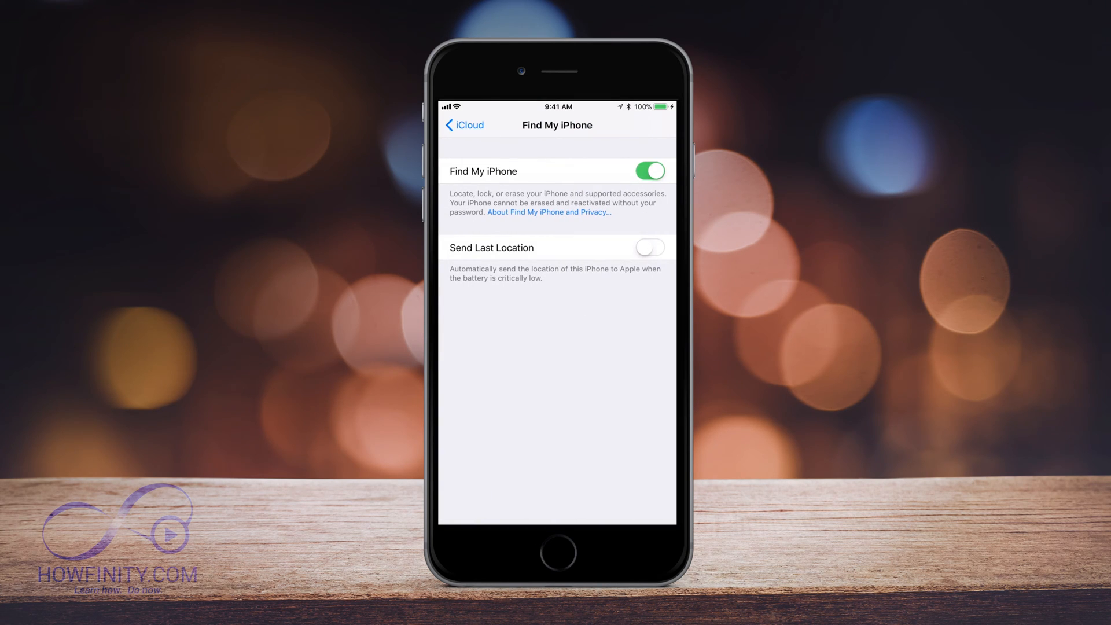
# Step: Switch Find My iPhone off, authenticating with the Apple ID password and confirming Turn Off
pyautogui.click(649, 172)
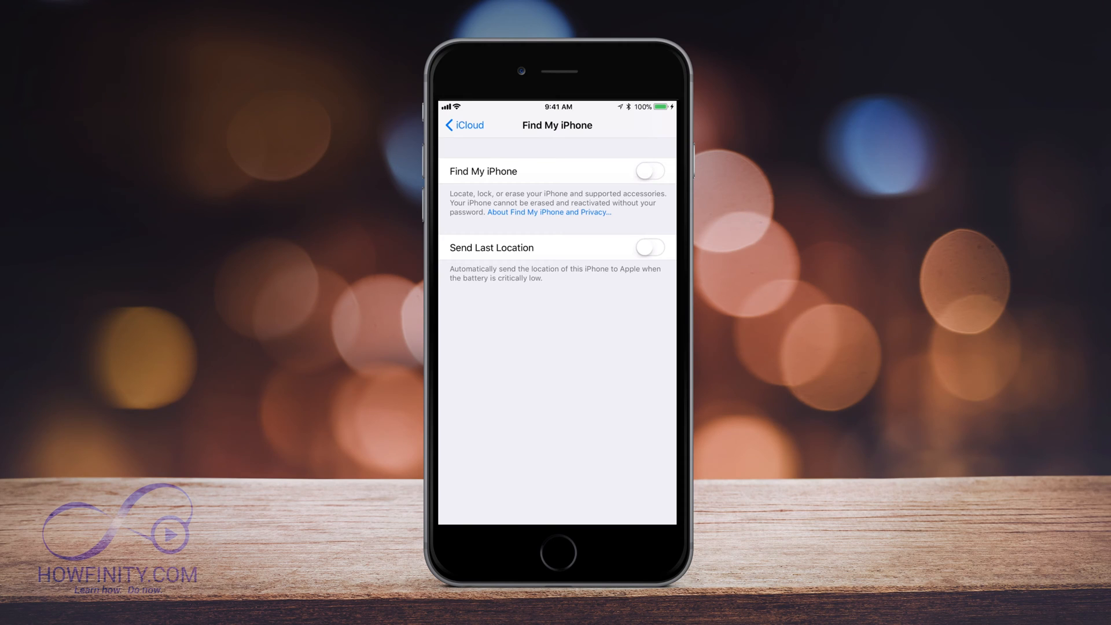
pyautogui.click(649, 171)
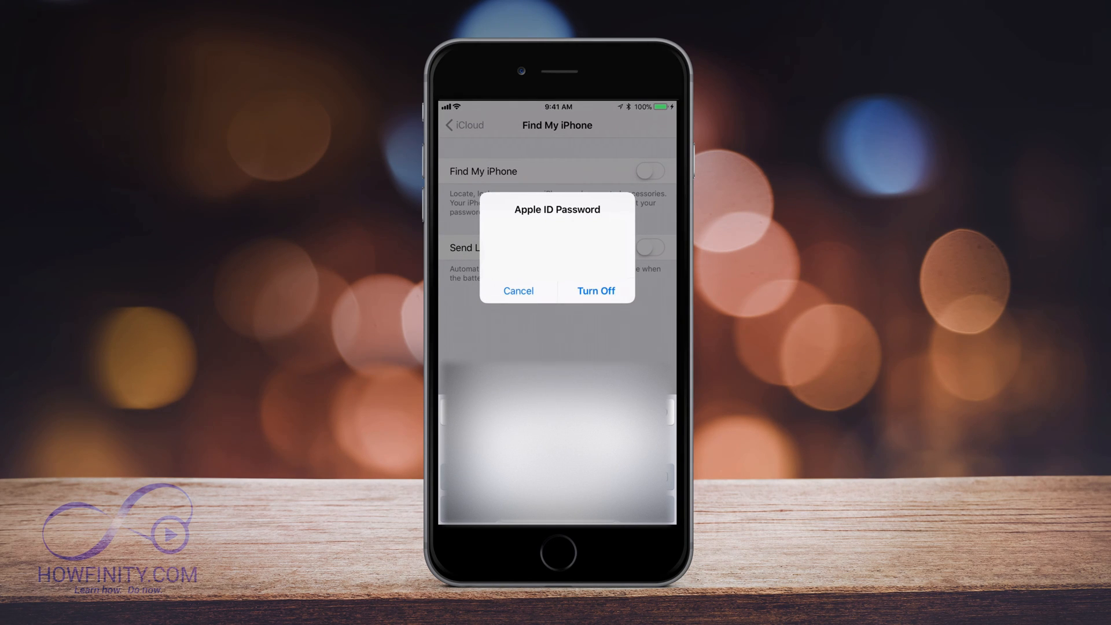
pyautogui.click(518, 291)
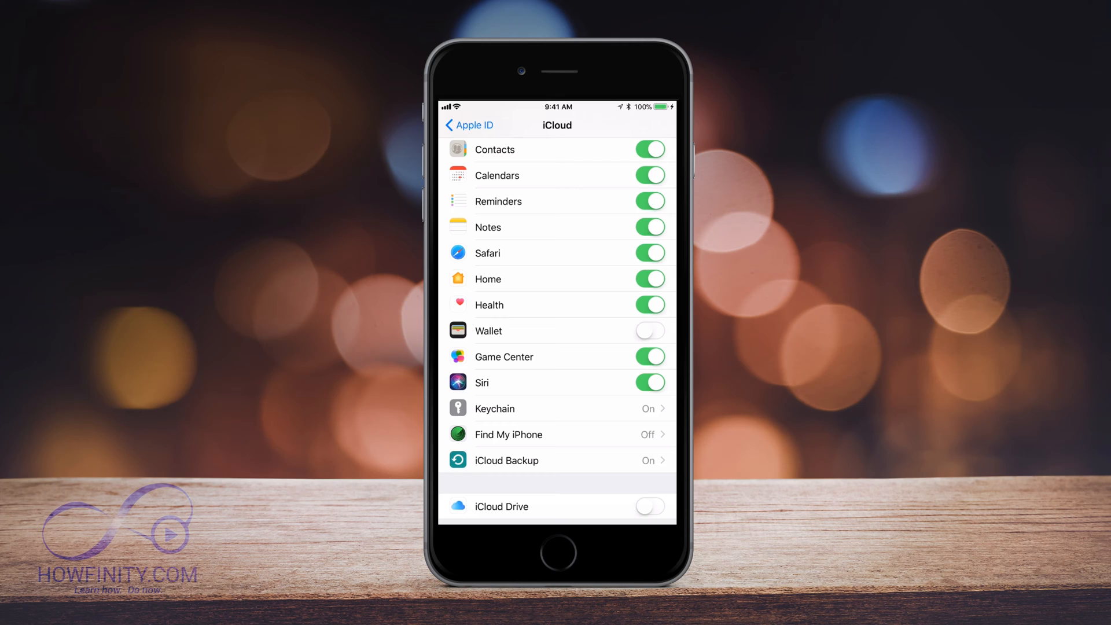
# Step: Go to General and reach the Reset page at the bottom of its list
pyautogui.click(467, 125)
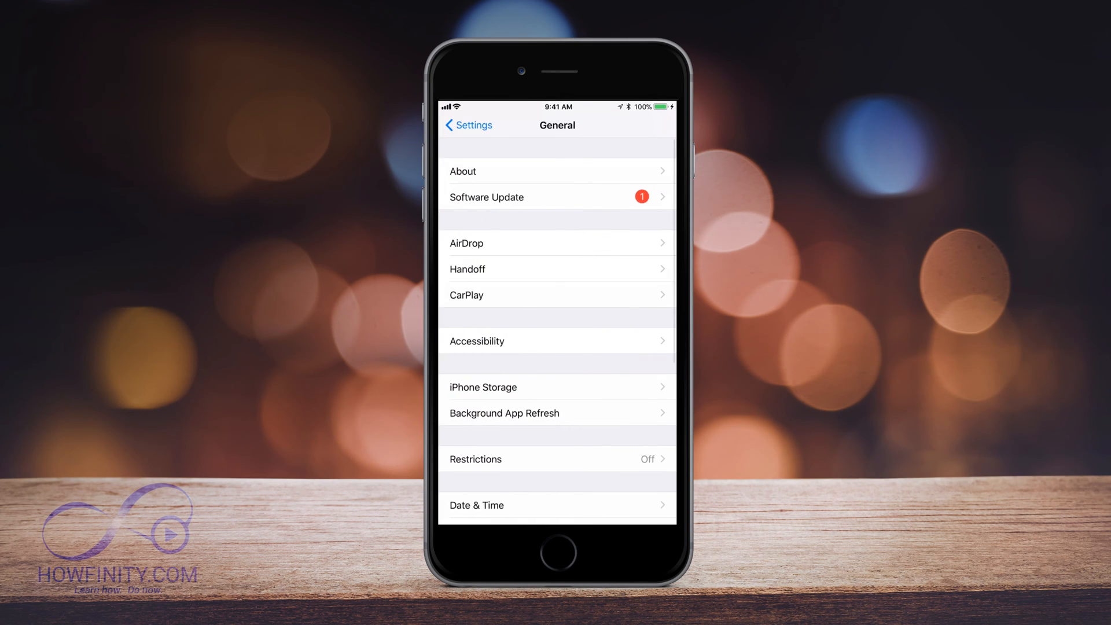
pyautogui.scroll(-3)
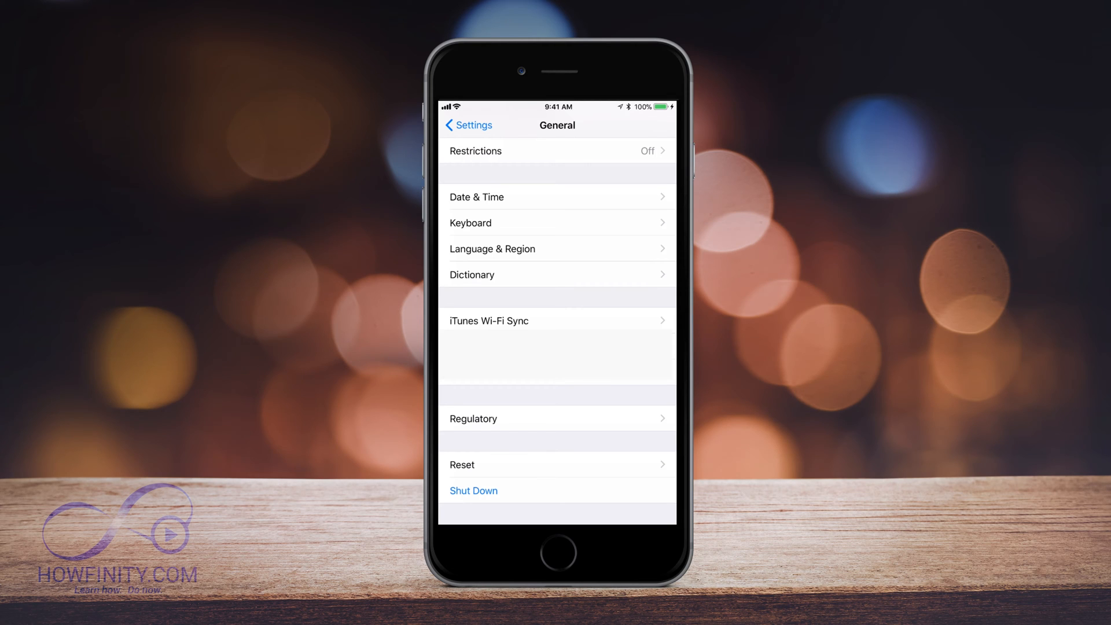
pyautogui.click(462, 464)
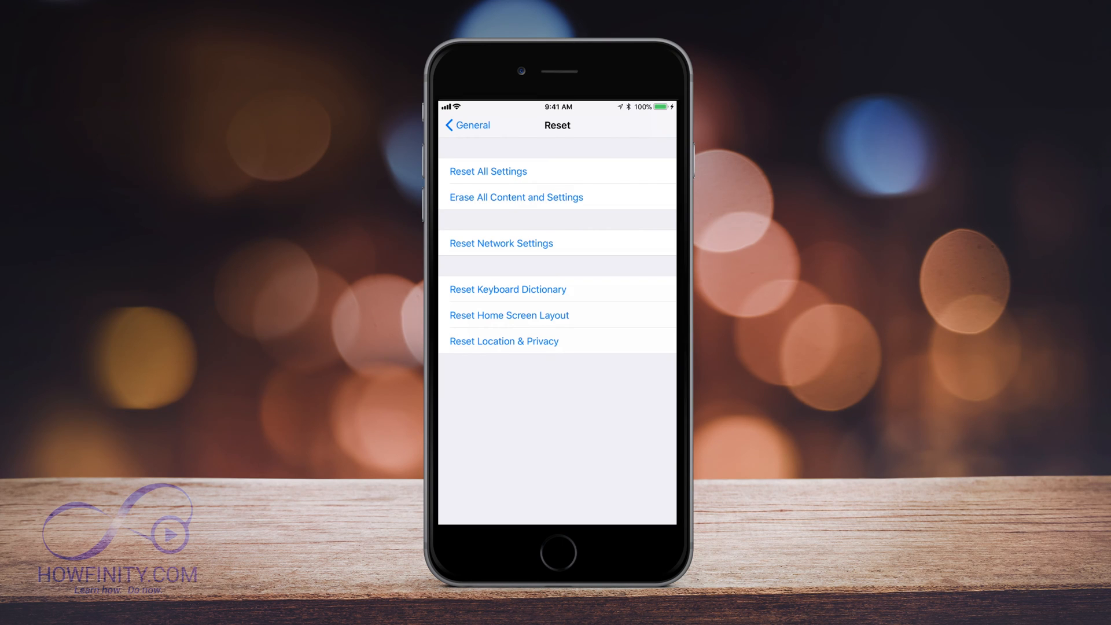
# Step: Erase All Content and Settings via Erase Now, confirming Erase iPhone twice
pyautogui.click(516, 197)
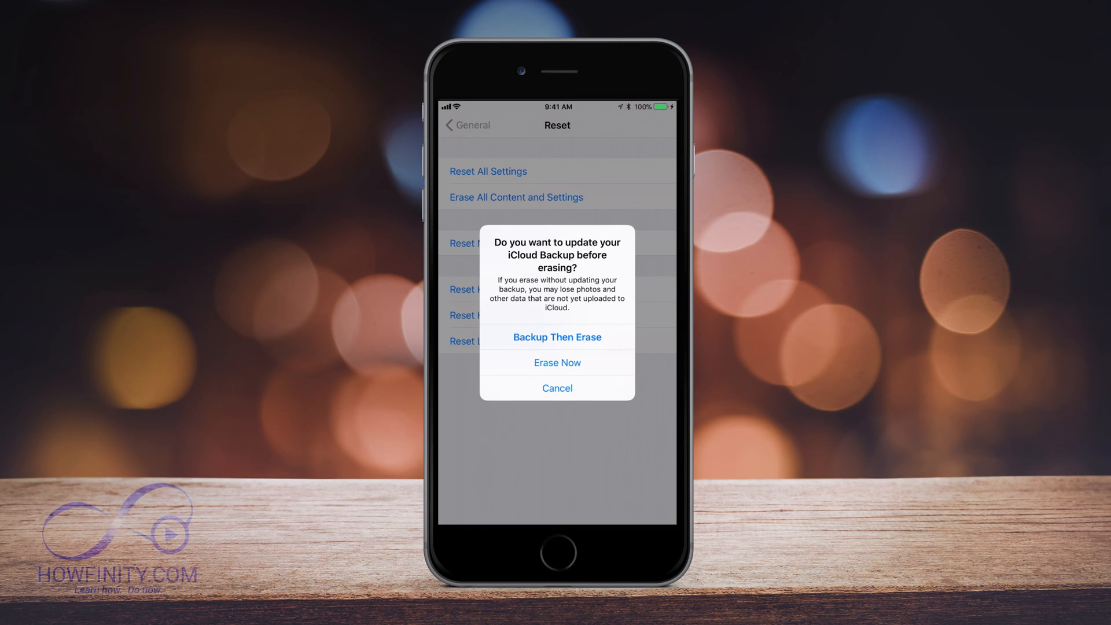
pyautogui.click(557, 362)
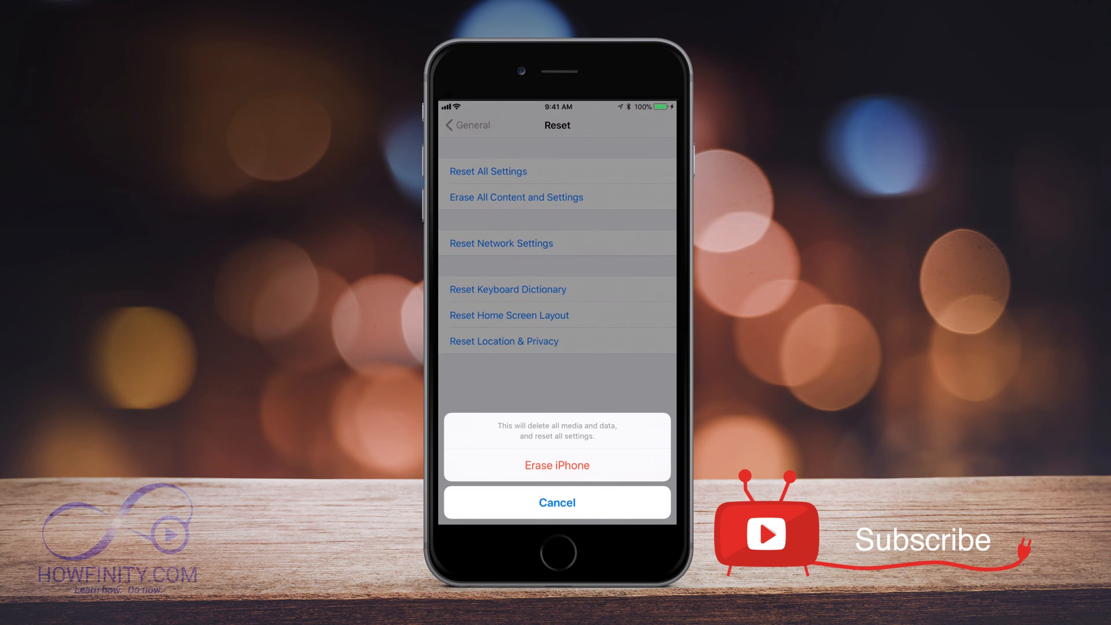
pyautogui.click(557, 465)
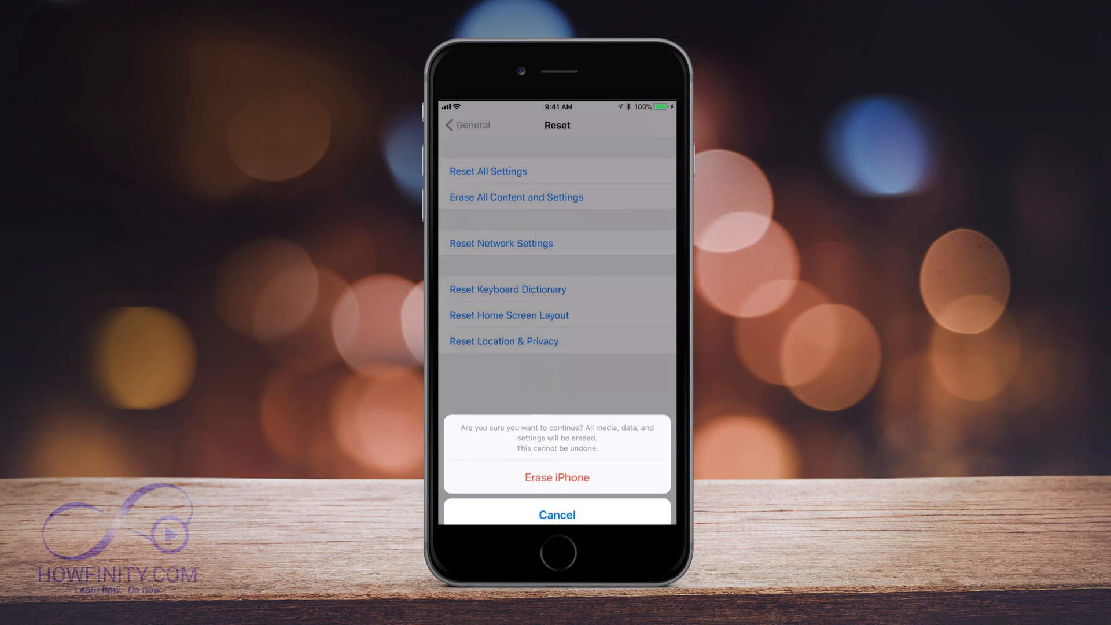
pyautogui.click(557, 477)
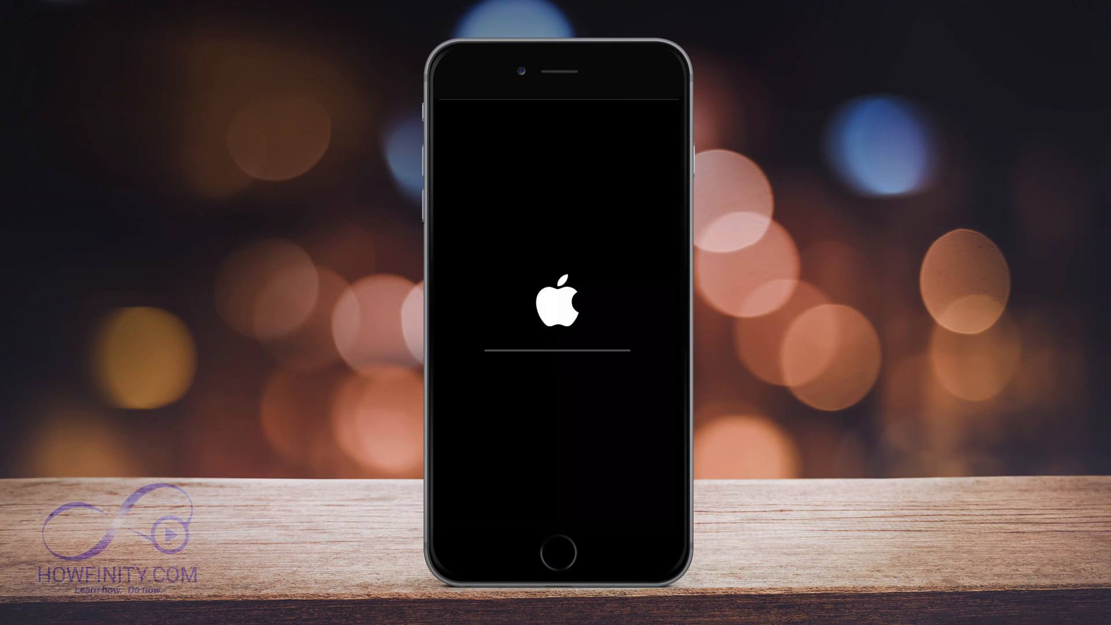